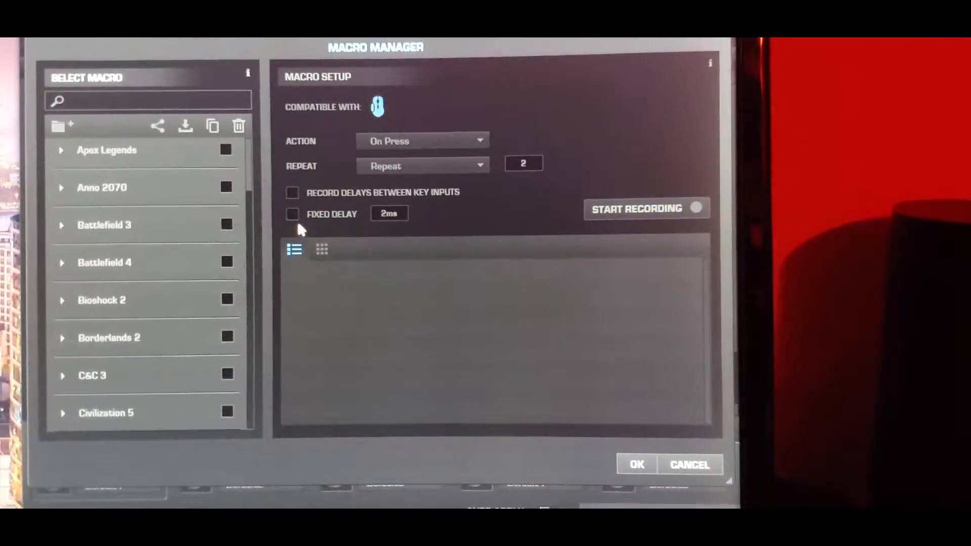
Turn off the 400 DPI stage in the Kova AIMO's DPI settings
scroll("down", 3)
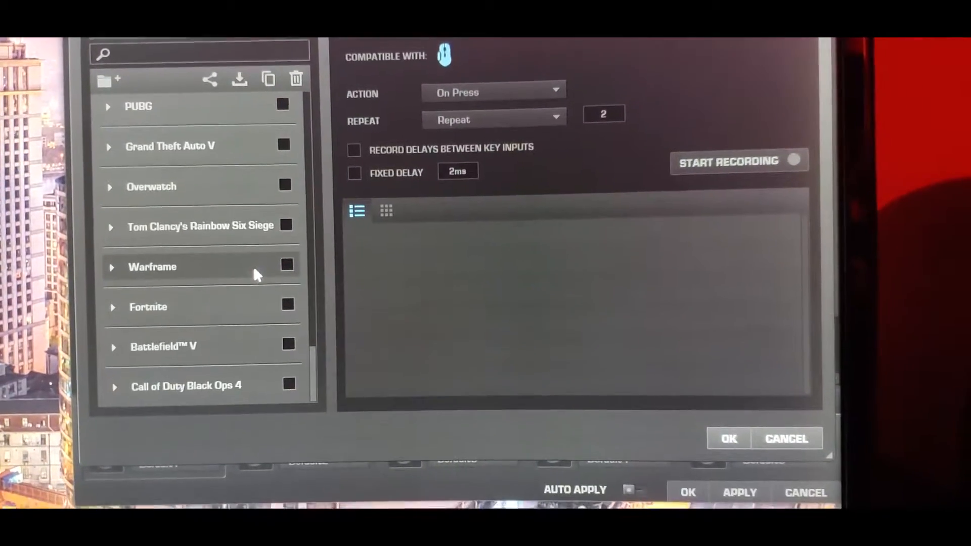
scroll("up", 3)
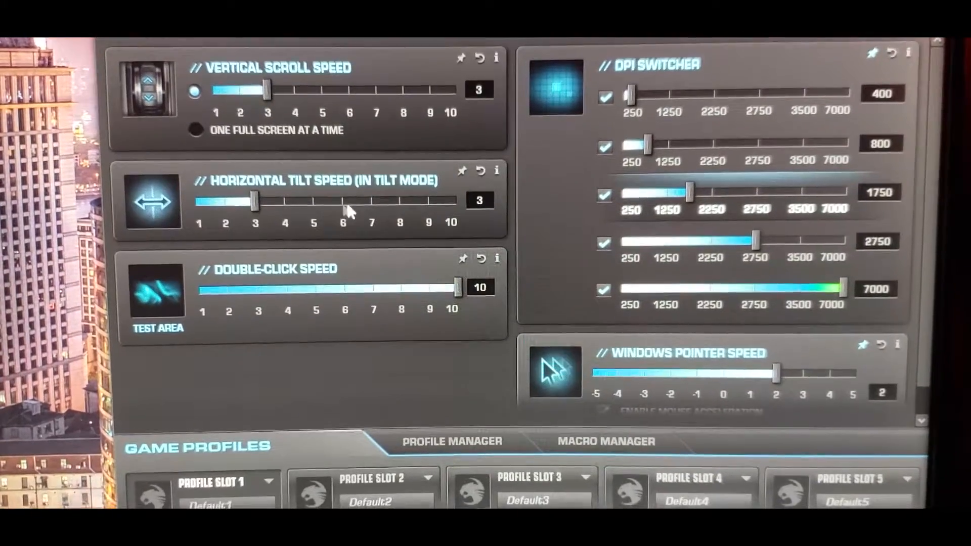
scroll("down", 3)
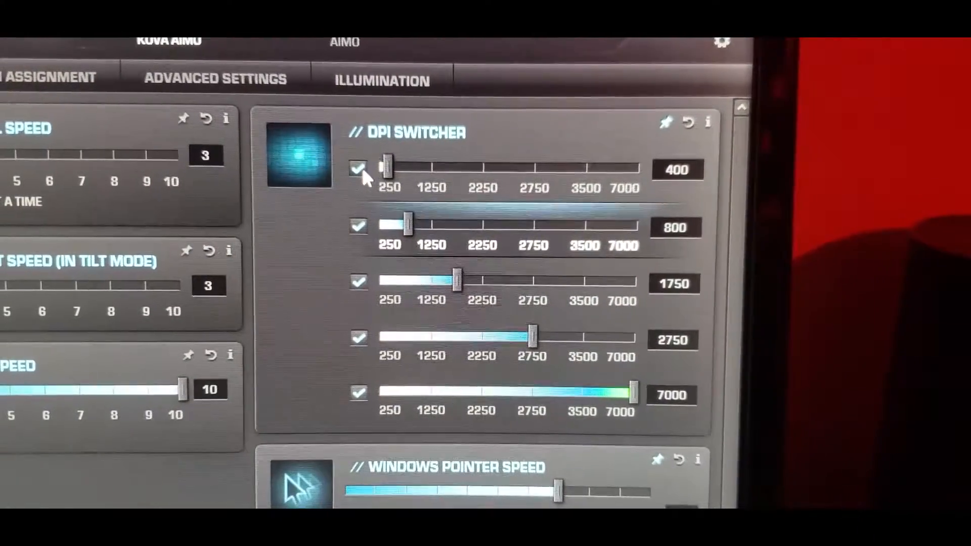
left_click(358, 170)
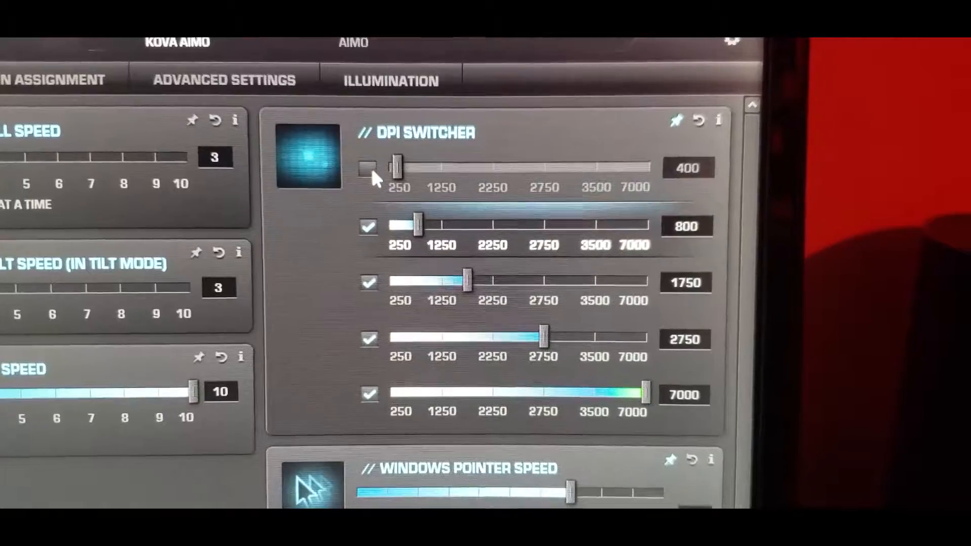
scroll("down", 3)
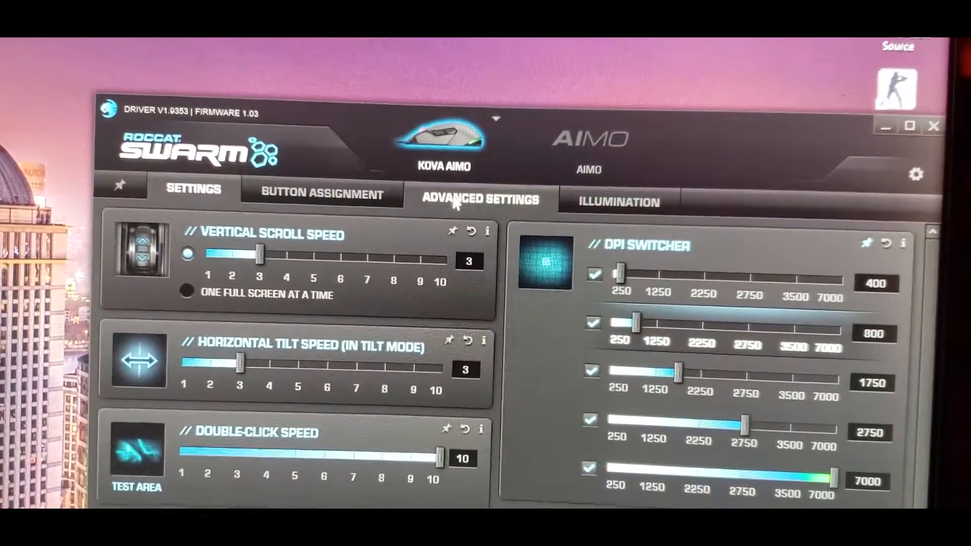
Switch to Advanced Settings and toggle the Profile Switch sound feedback
left_click(481, 198)
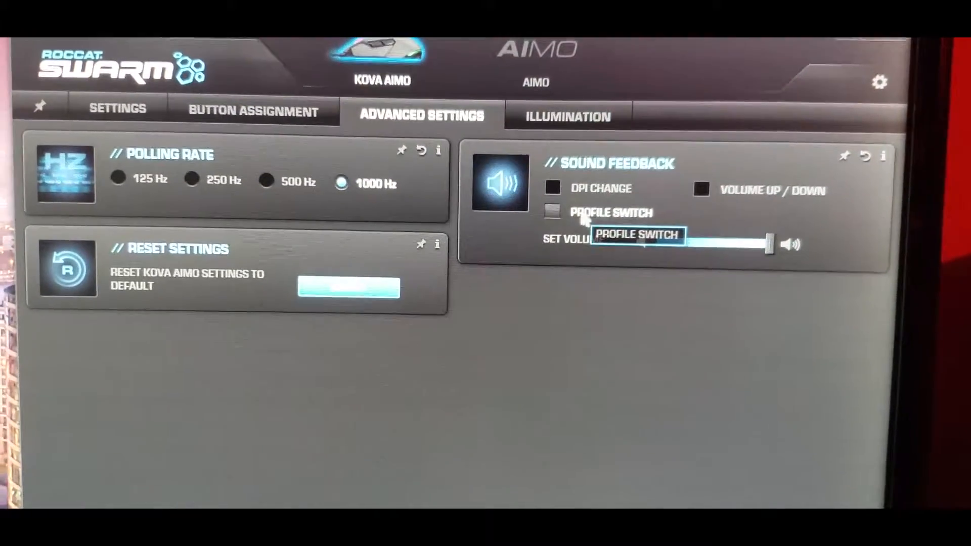
left_click(252, 110)
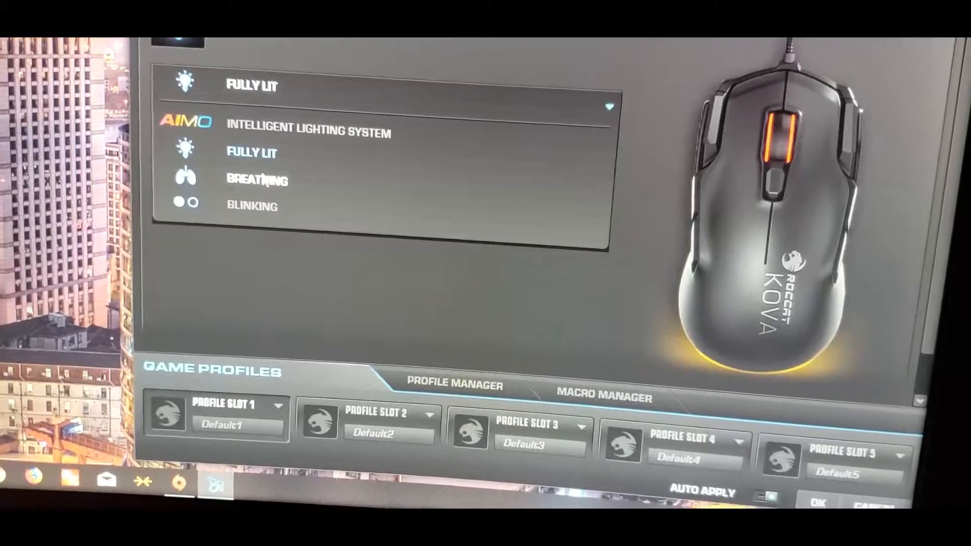
Try Breathing and Blinking, choose AIMO Intelligent Lighting System, then show the global AIMO settings
left_click(256, 180)
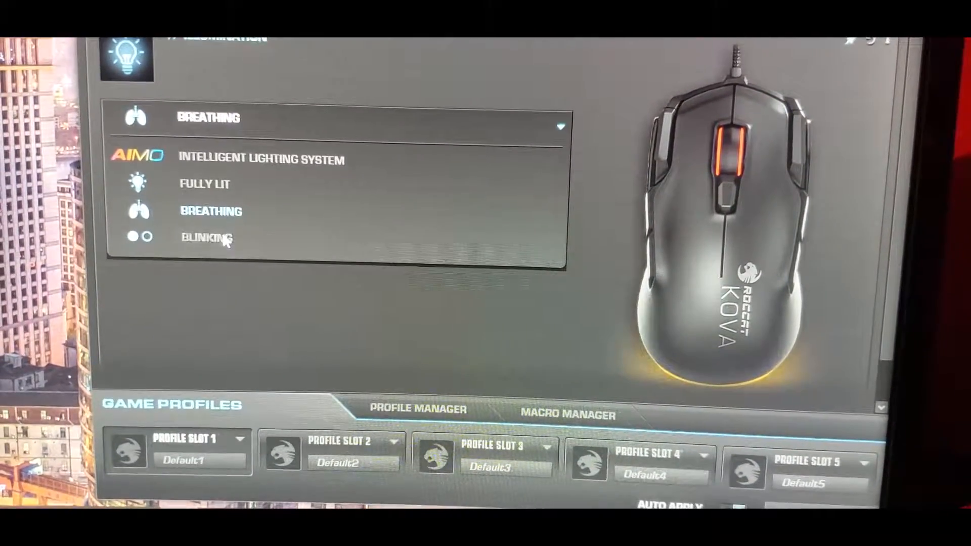
left_click(206, 238)
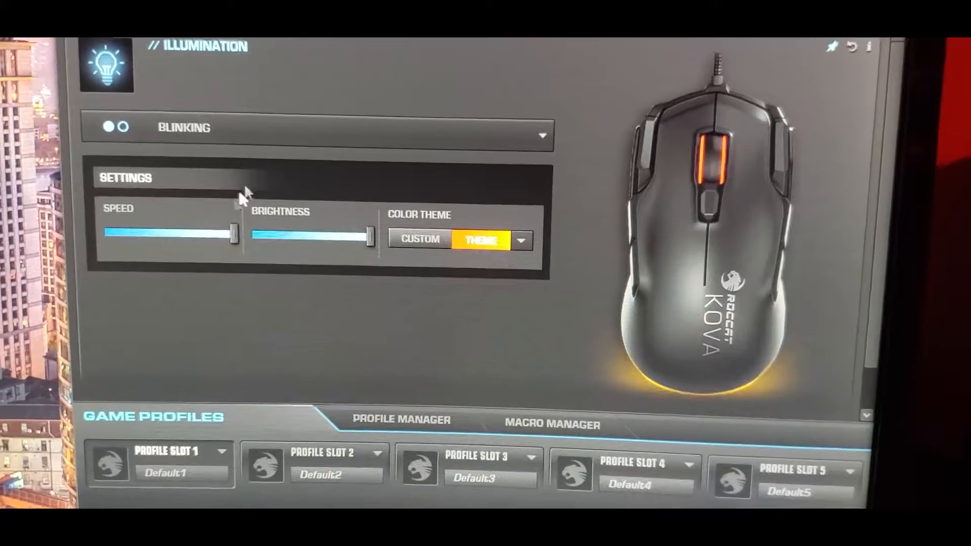
left_click(542, 135)
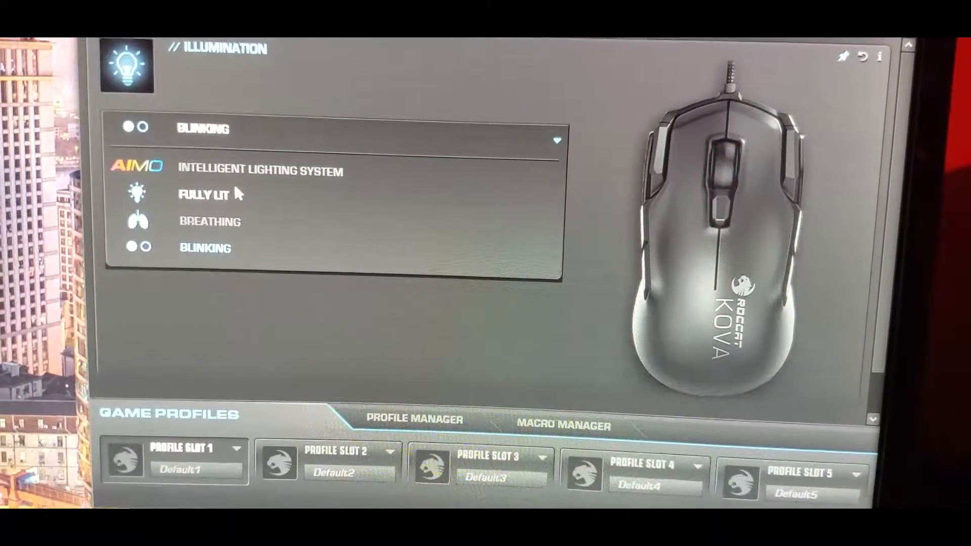
left_click(260, 172)
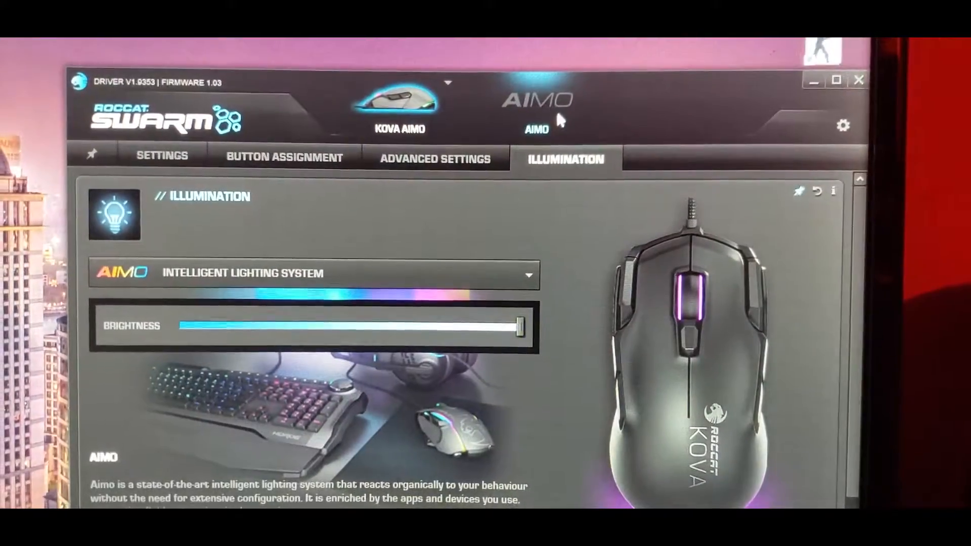
left_click(536, 120)
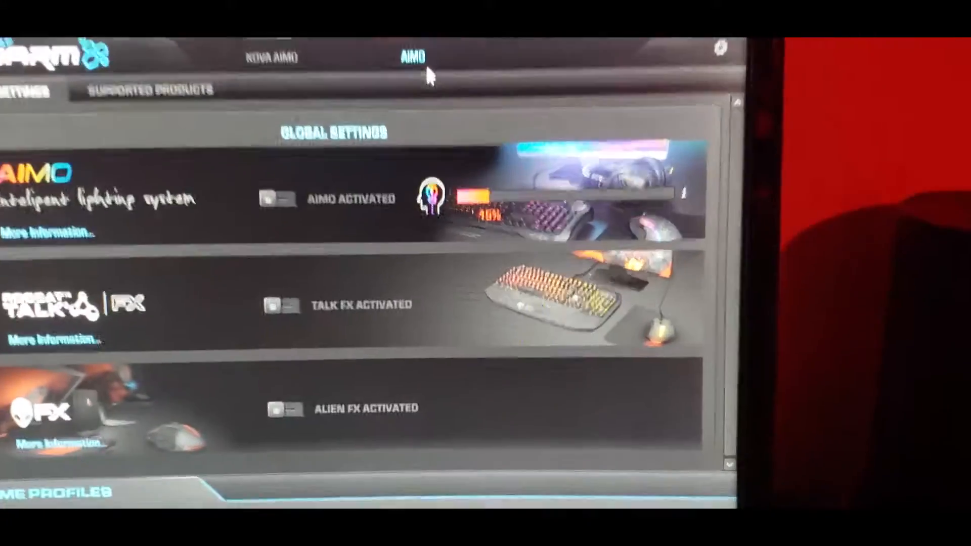